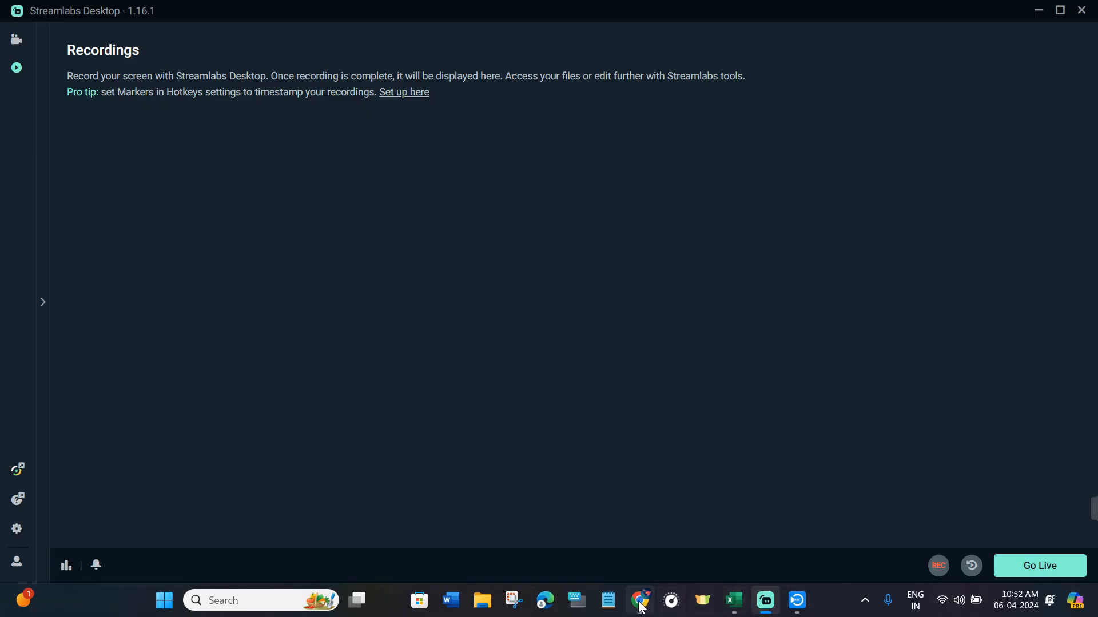
Switch from the recording app to the browser tab showing Vishu's Discord server
left_click(638, 600)
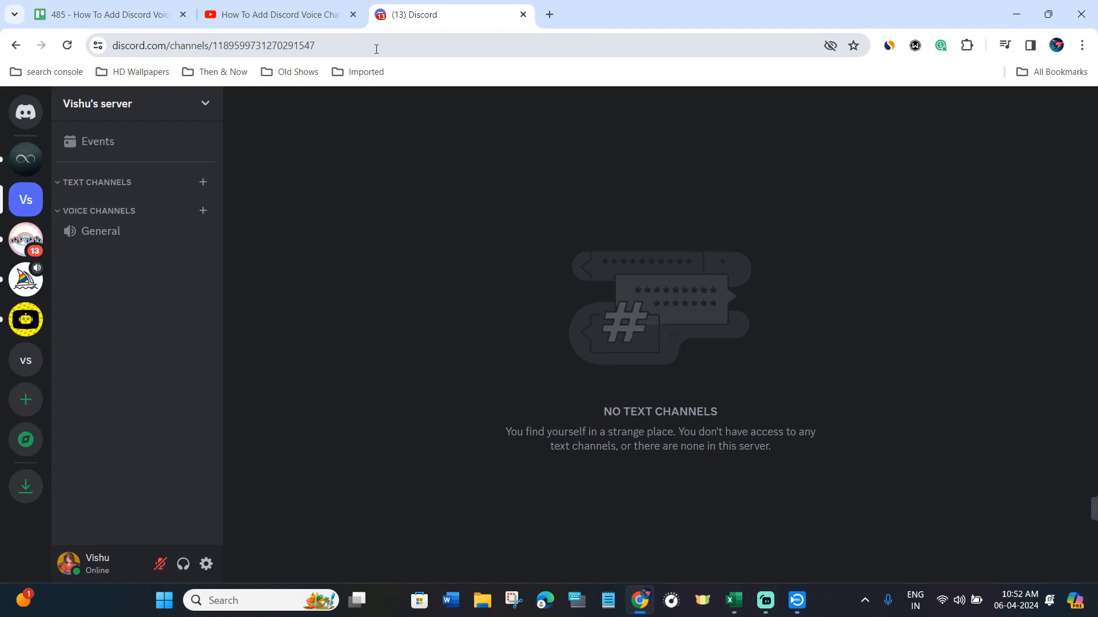
mouse_move(301, 280)
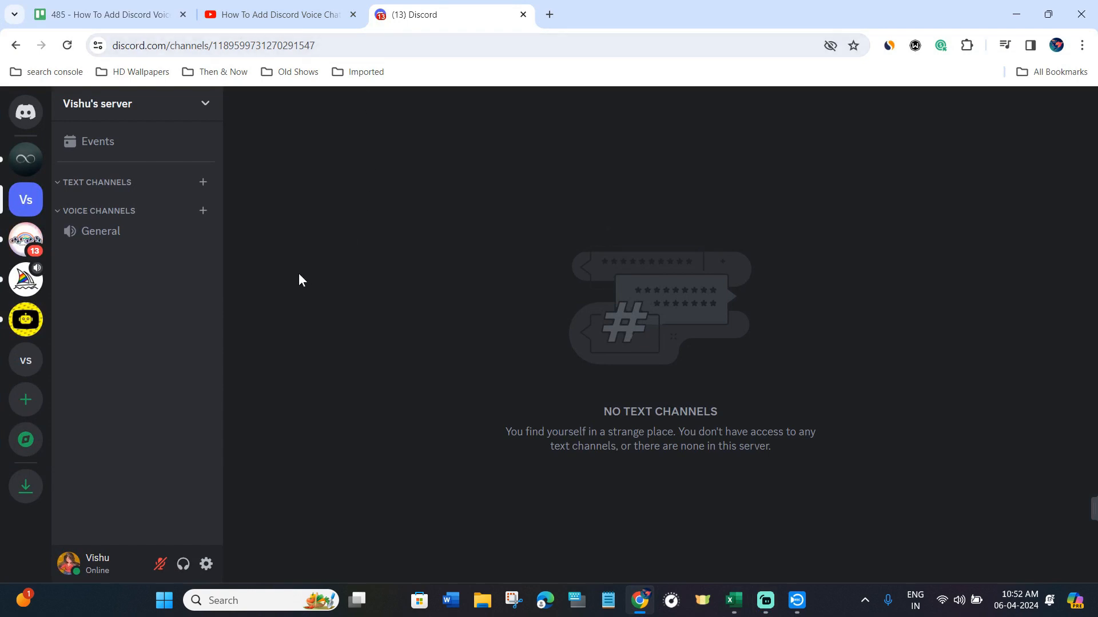
mouse_move(302, 468)
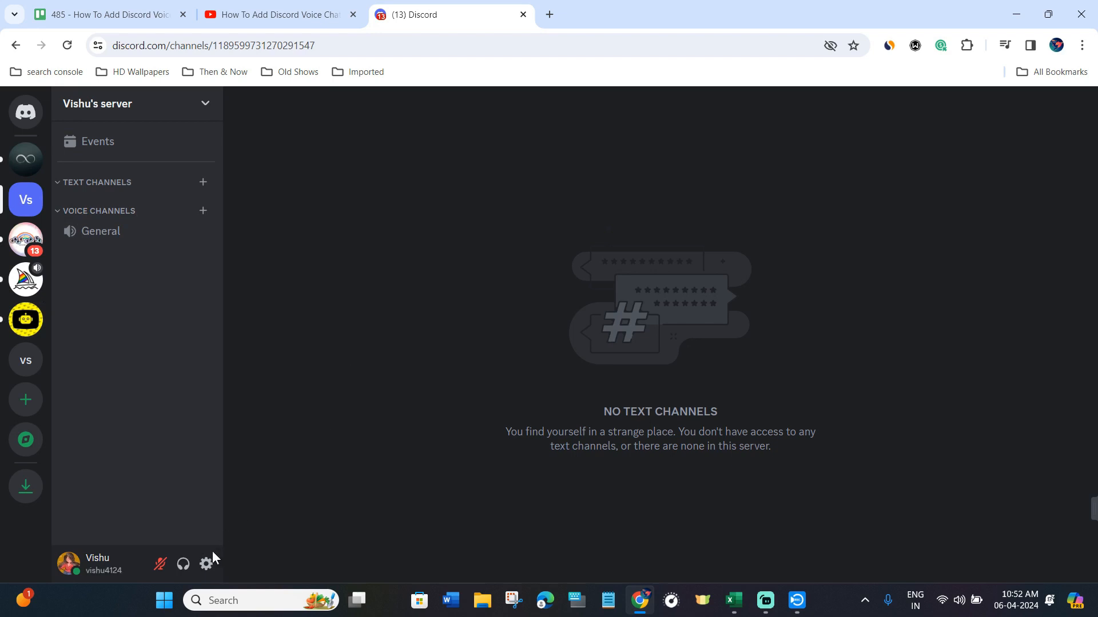
mouse_move(206, 564)
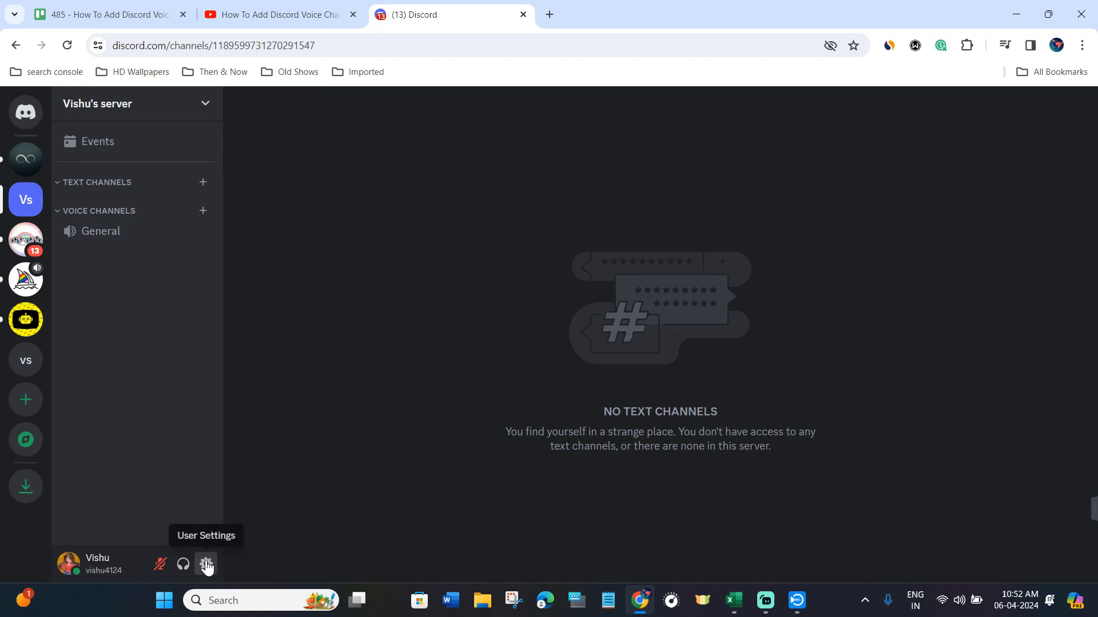
Bring up Discord user settings with the App Settings categories in view
left_click(206, 564)
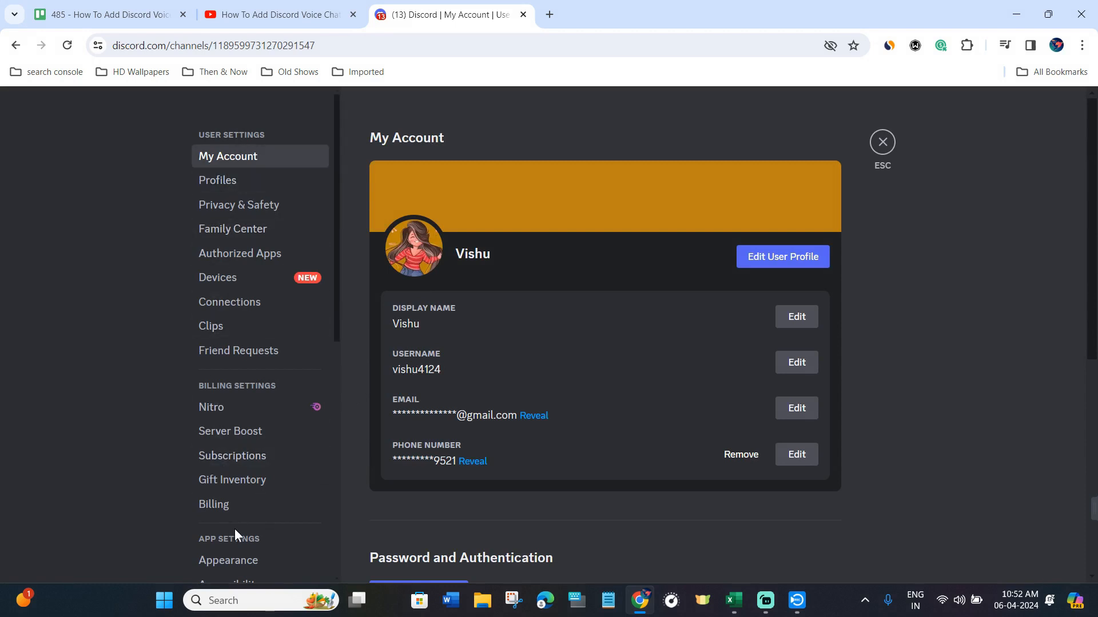
scroll("down", 3)
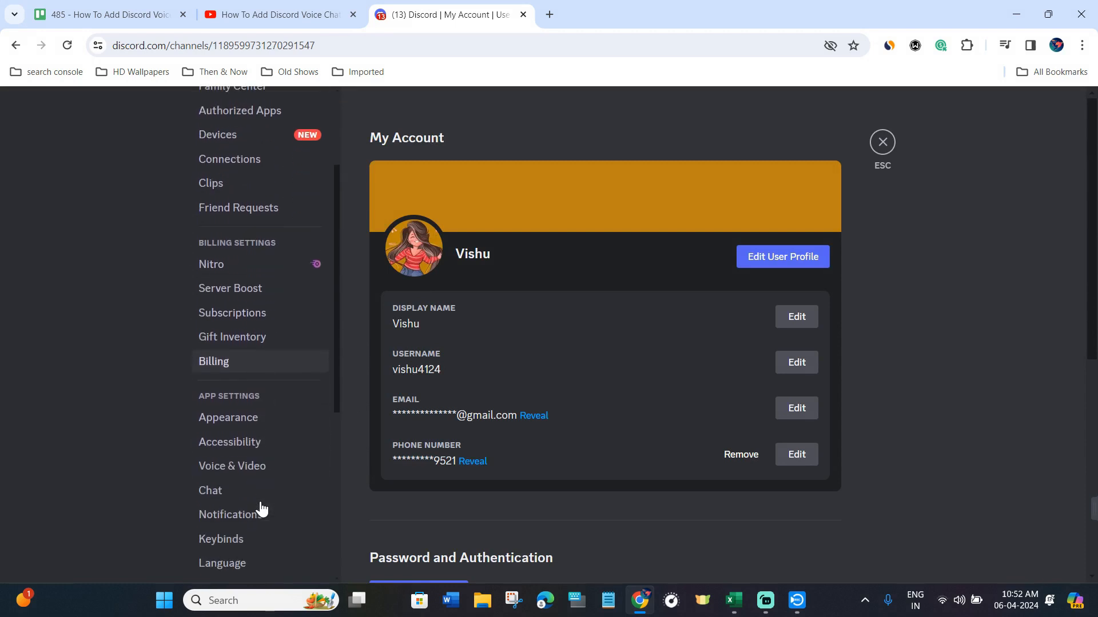
scroll("down", 3)
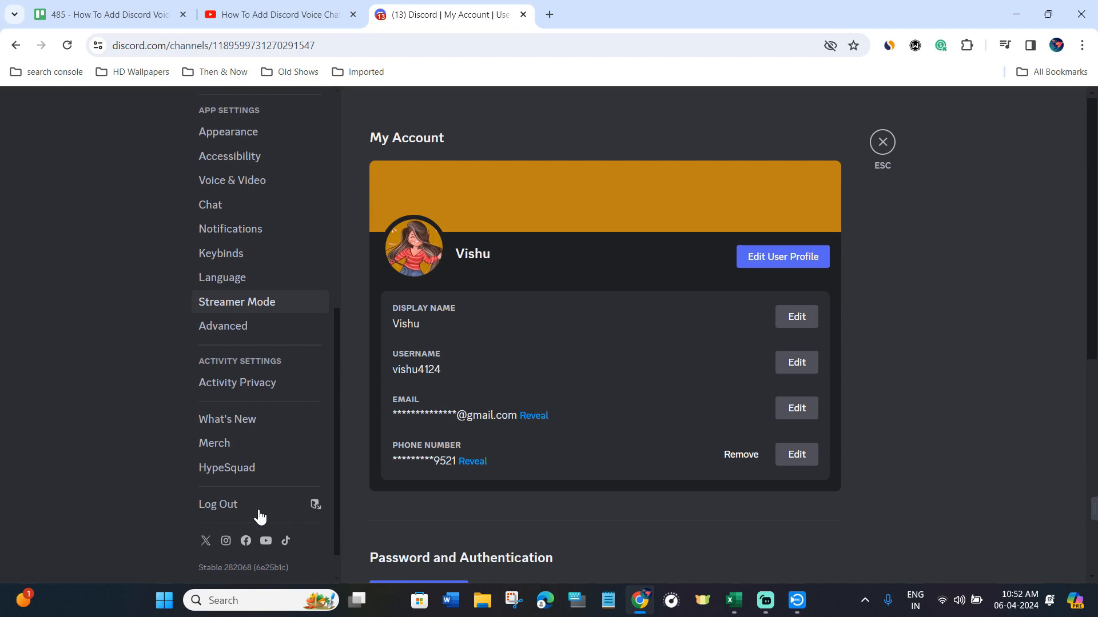
Show Voice & Video settings and keep Default as the input device
left_click(232, 180)
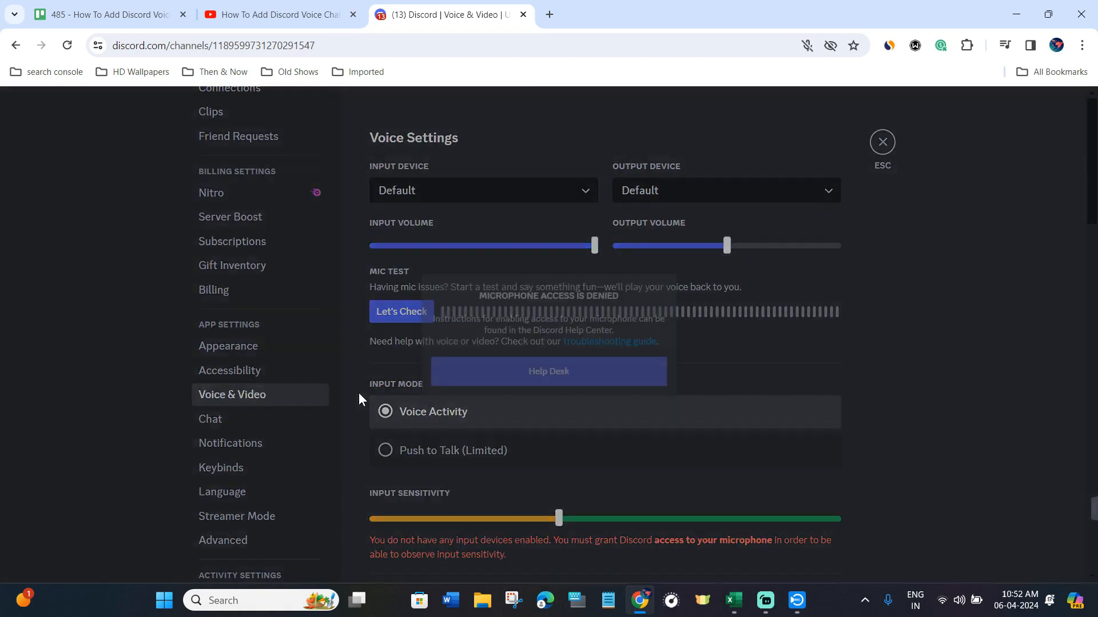
left_click(547, 371)
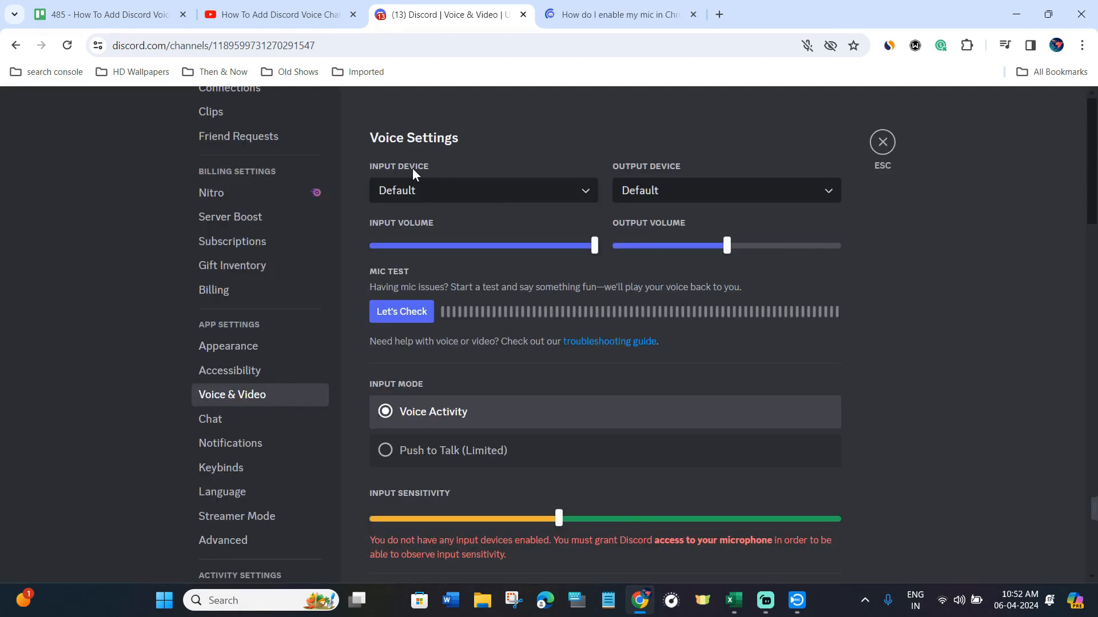
left_click(482, 190)
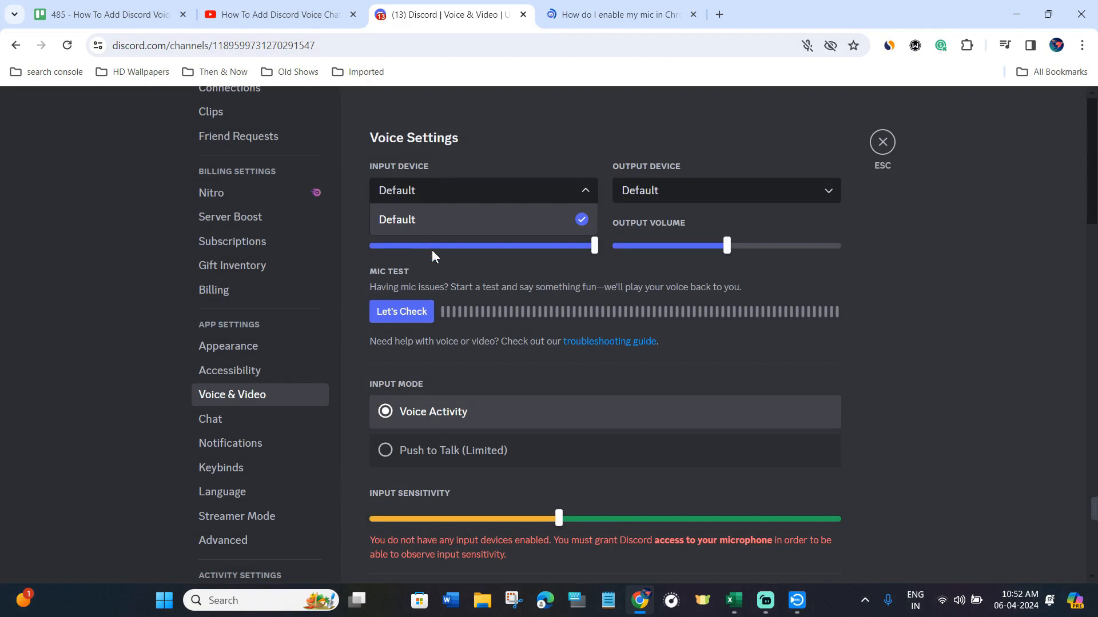
mouse_move(535, 231)
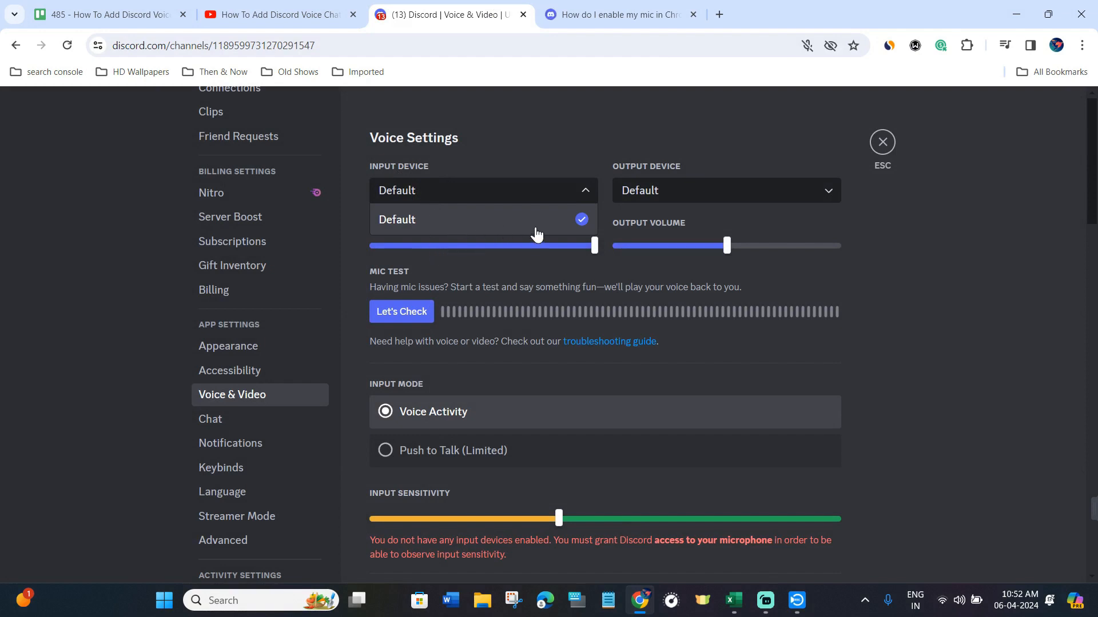
left_click(725, 190)
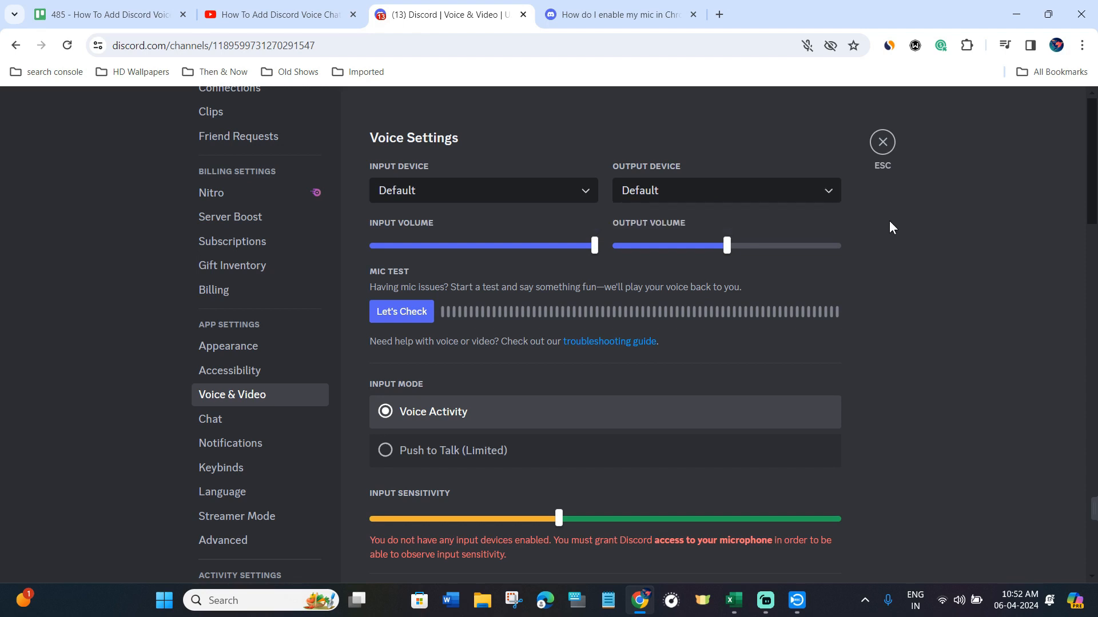
Set the voice input mode to Push to Talk (Limited)
scroll("down", 3)
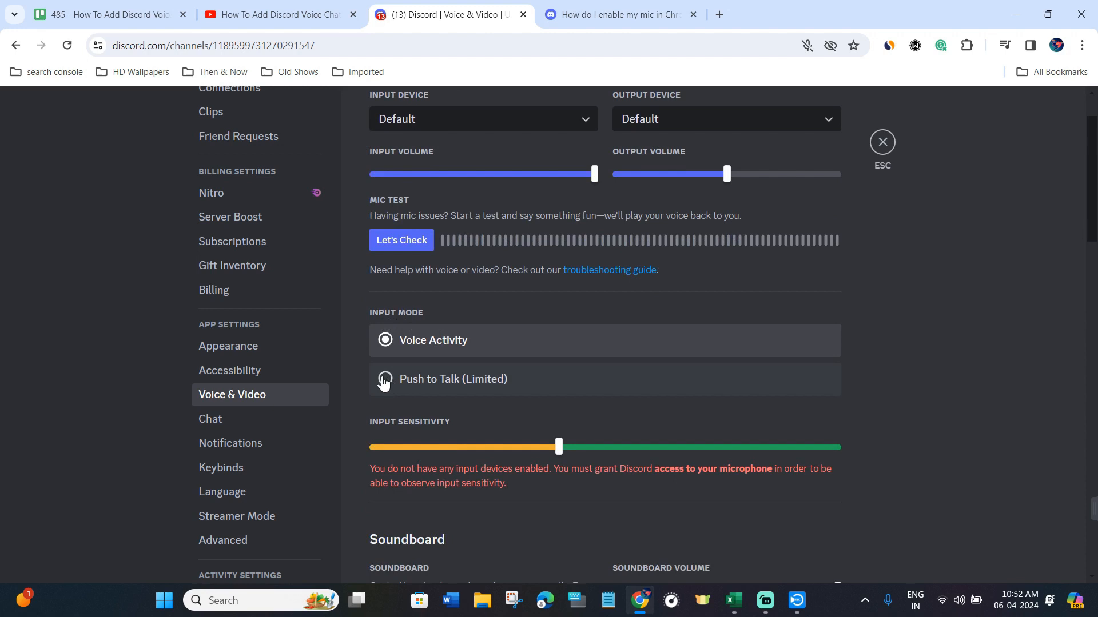
left_click(384, 379)
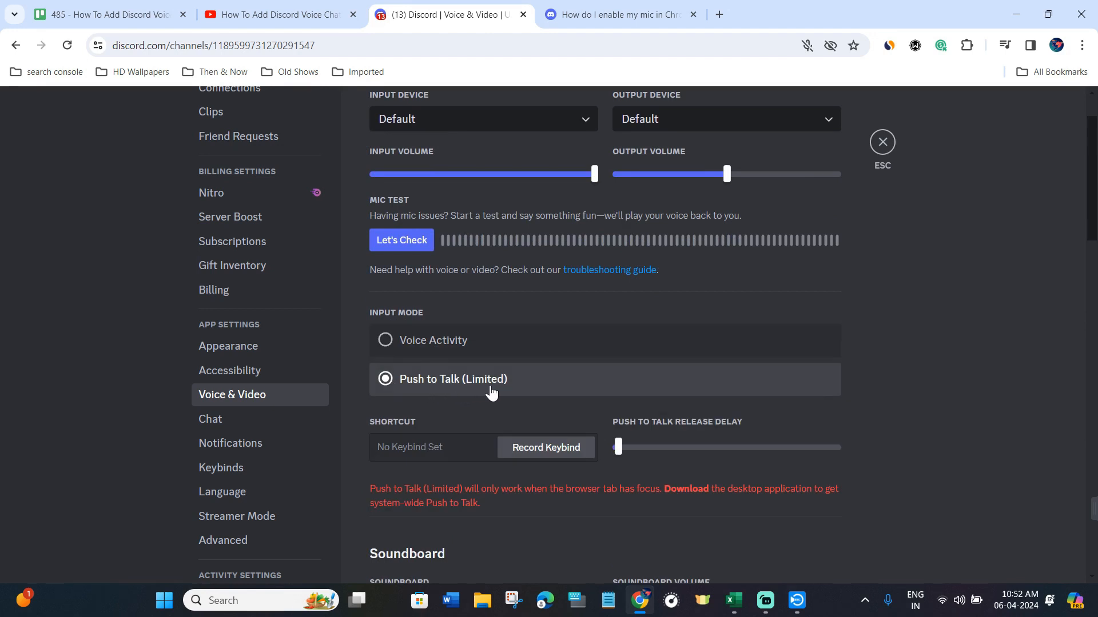
scroll("down", 3)
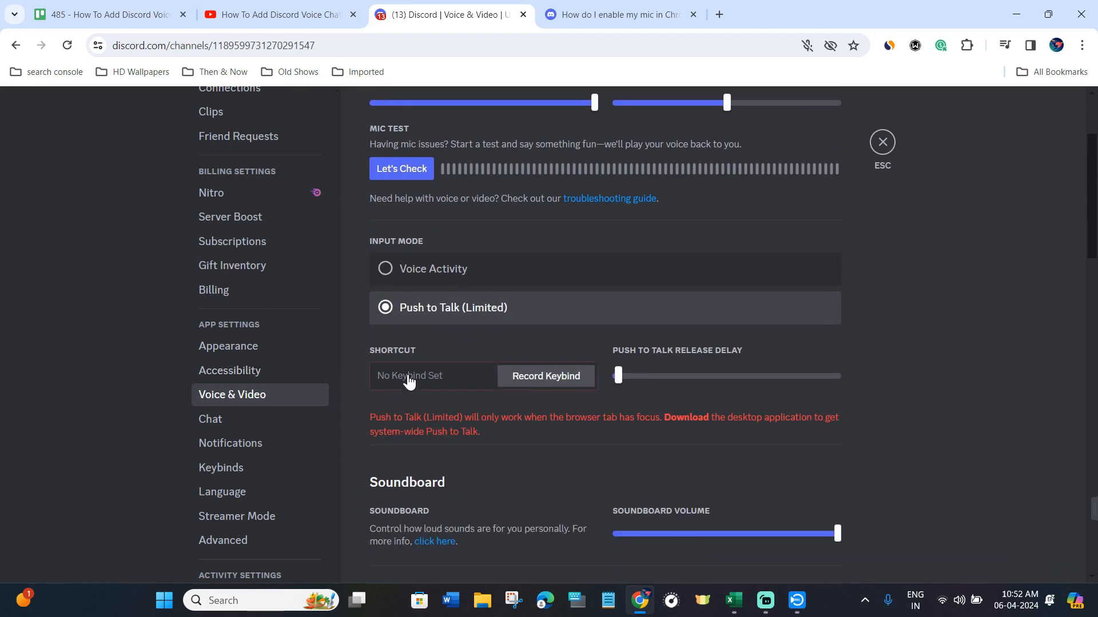
mouse_move(530, 393)
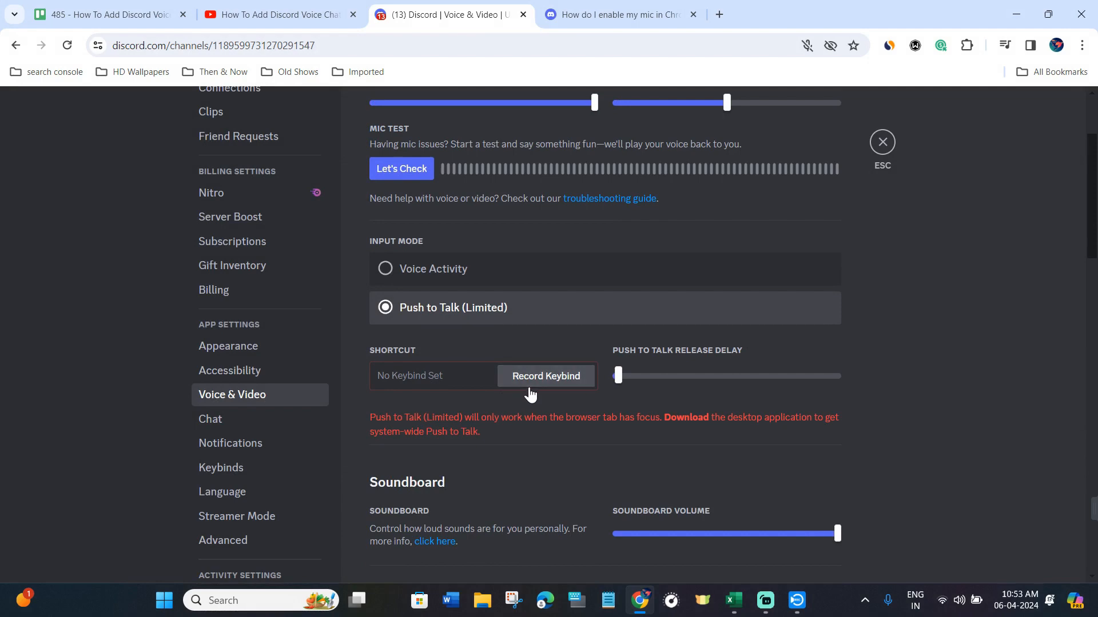
mouse_move(517, 414)
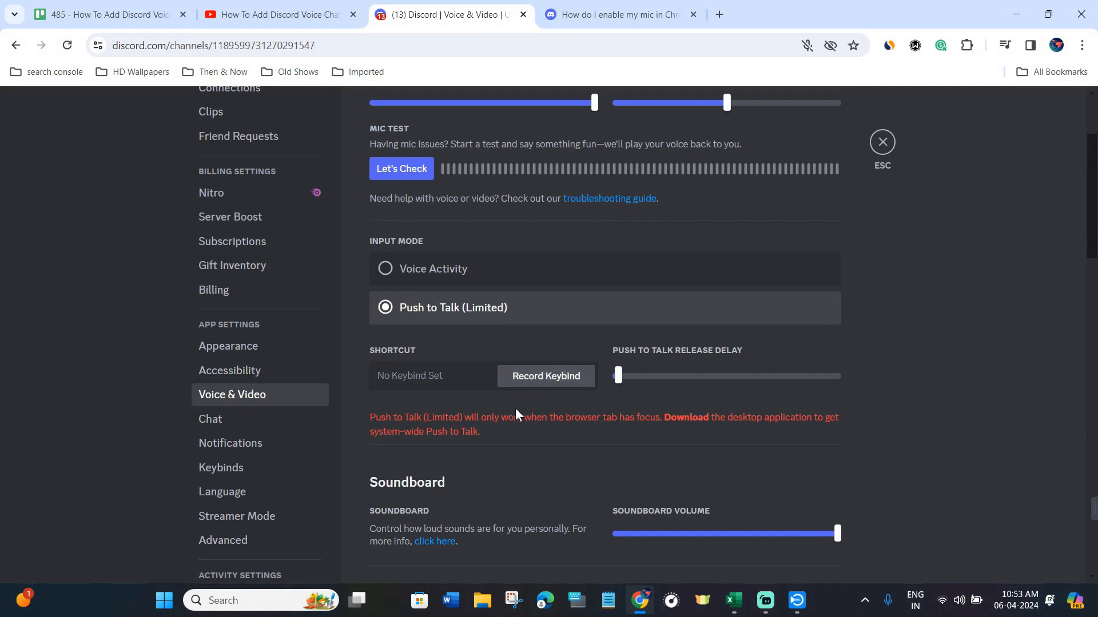
scroll("up", 3)
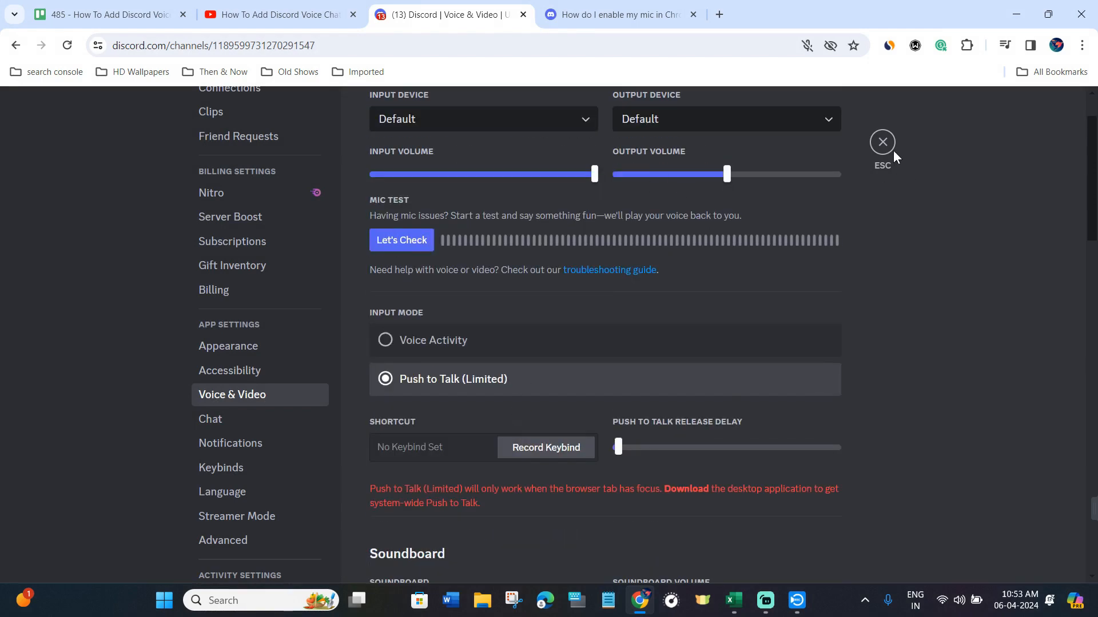
mouse_move(882, 143)
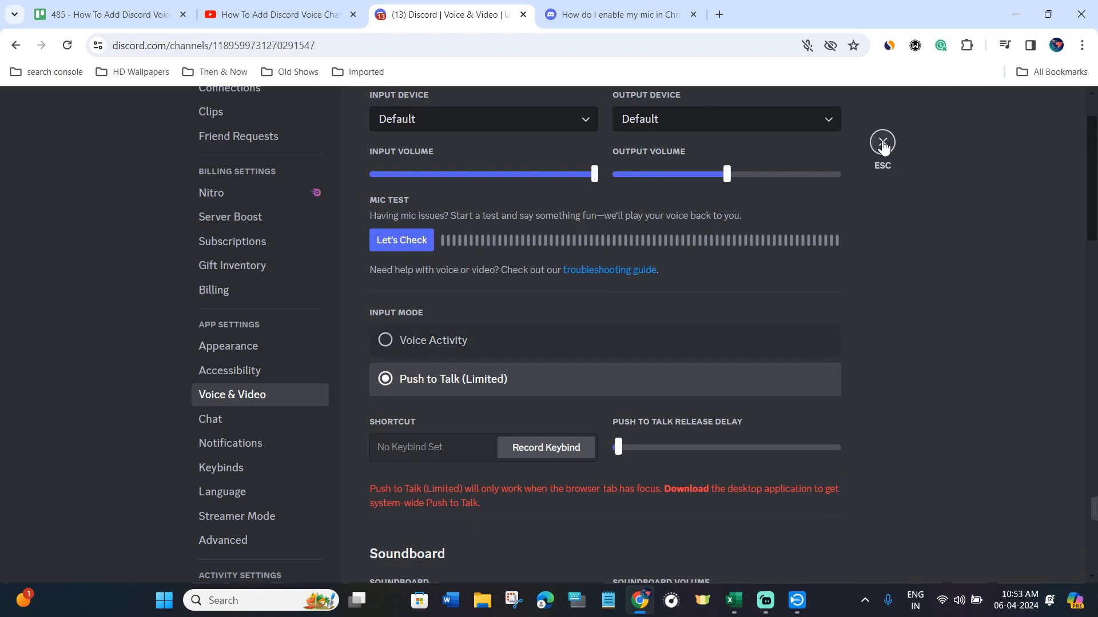
Leave Discord settings and bring up the Streamlabs Desktop settings
left_click(765, 601)
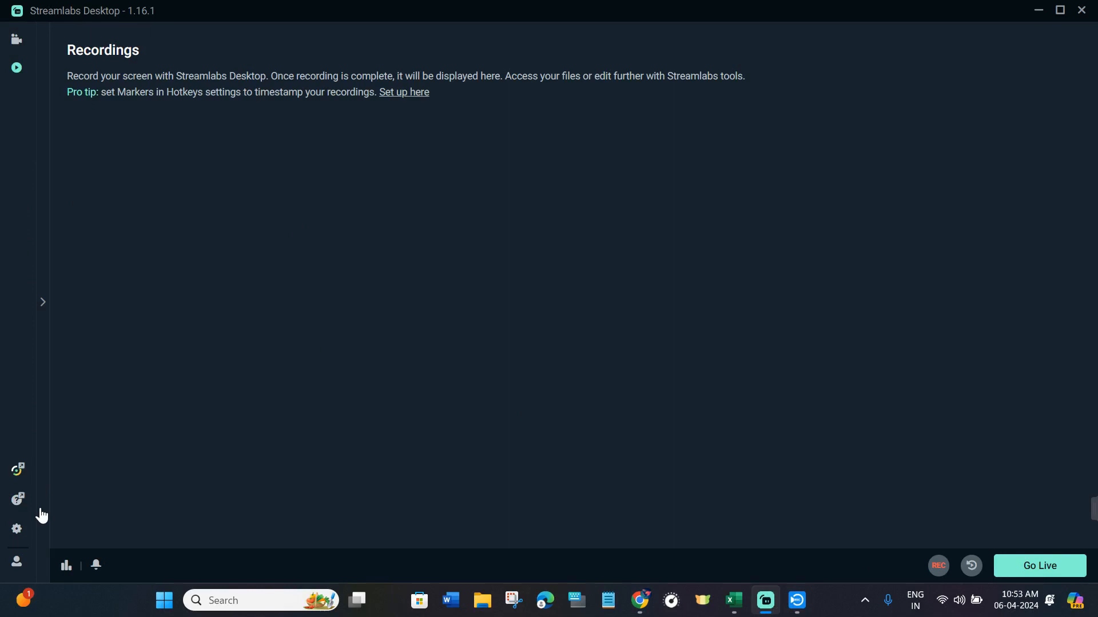
left_click(16, 529)
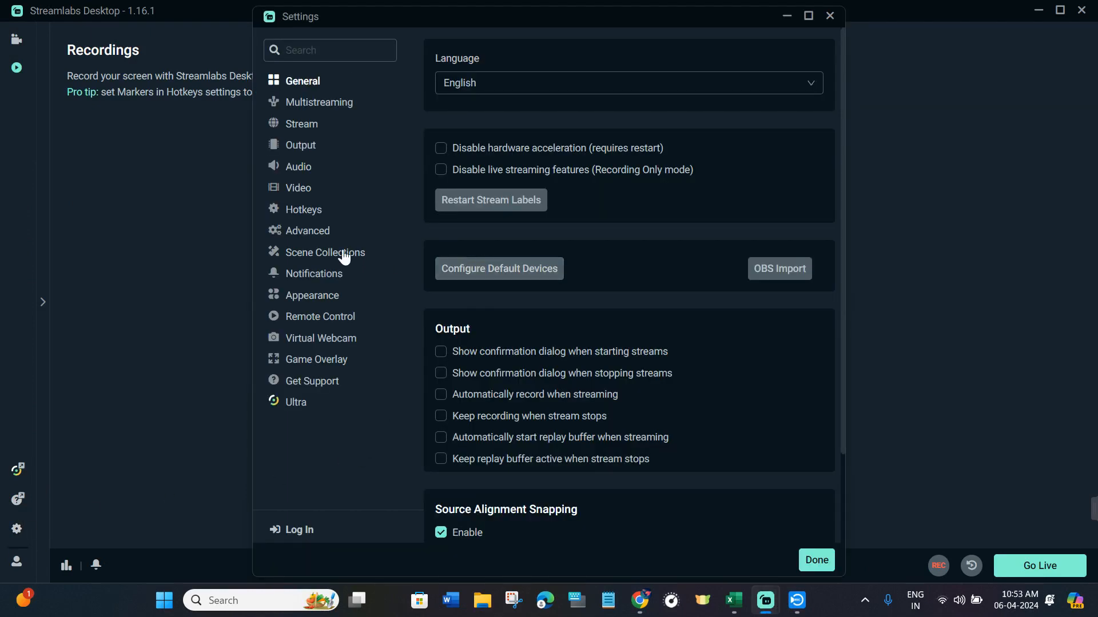
Set Desktop Audio Device 1 to Speakers (Realtek(R) Audio) in the Audio settings
left_click(297, 167)
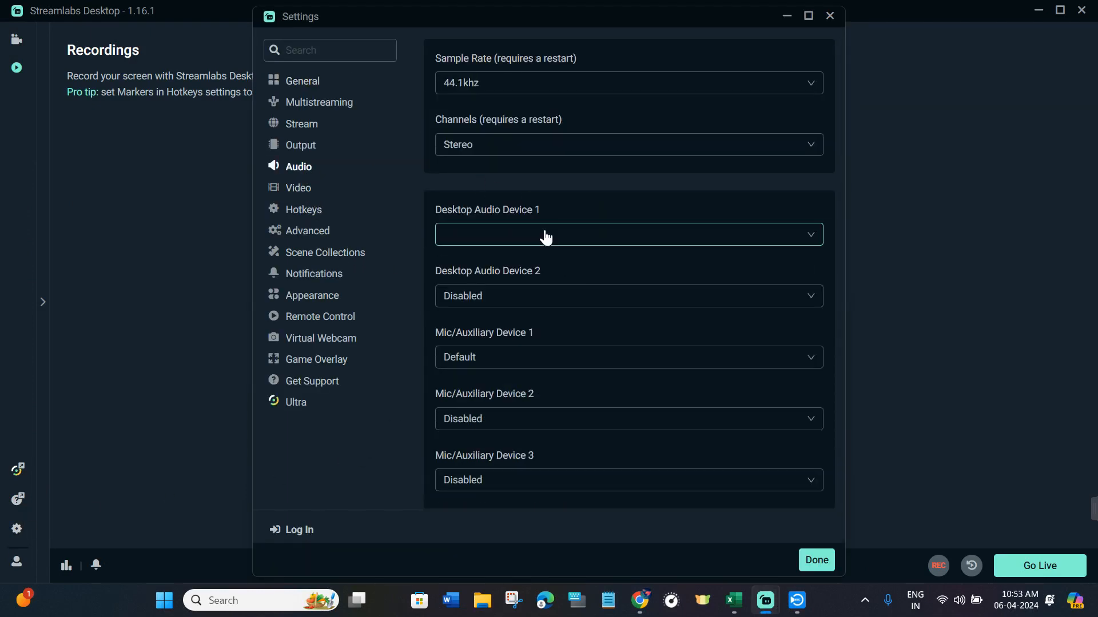
mouse_move(506, 281)
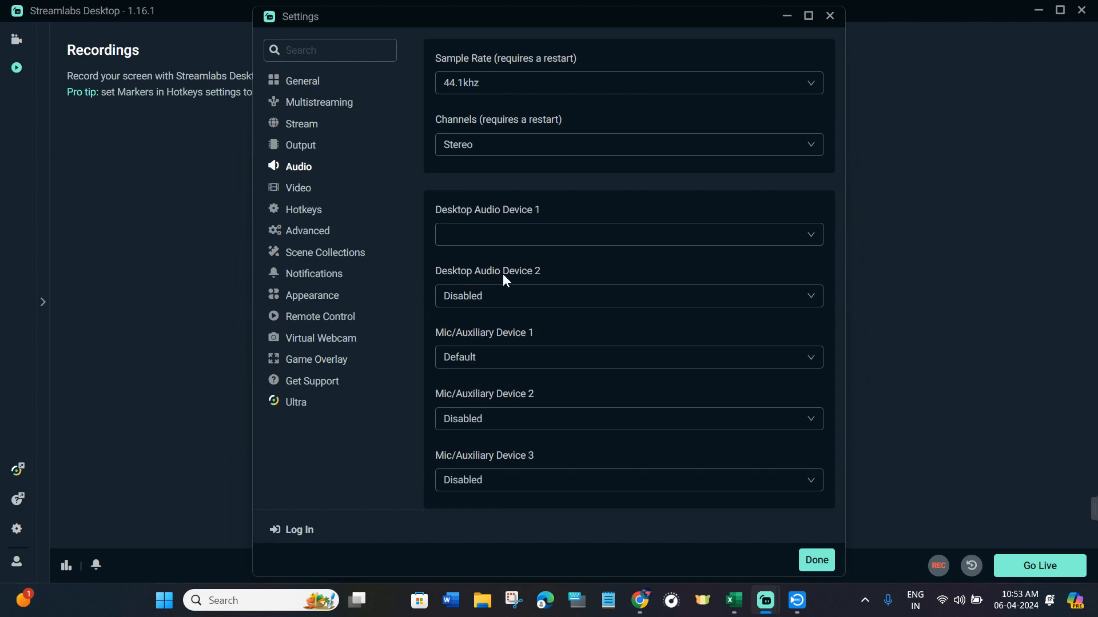
mouse_move(527, 260)
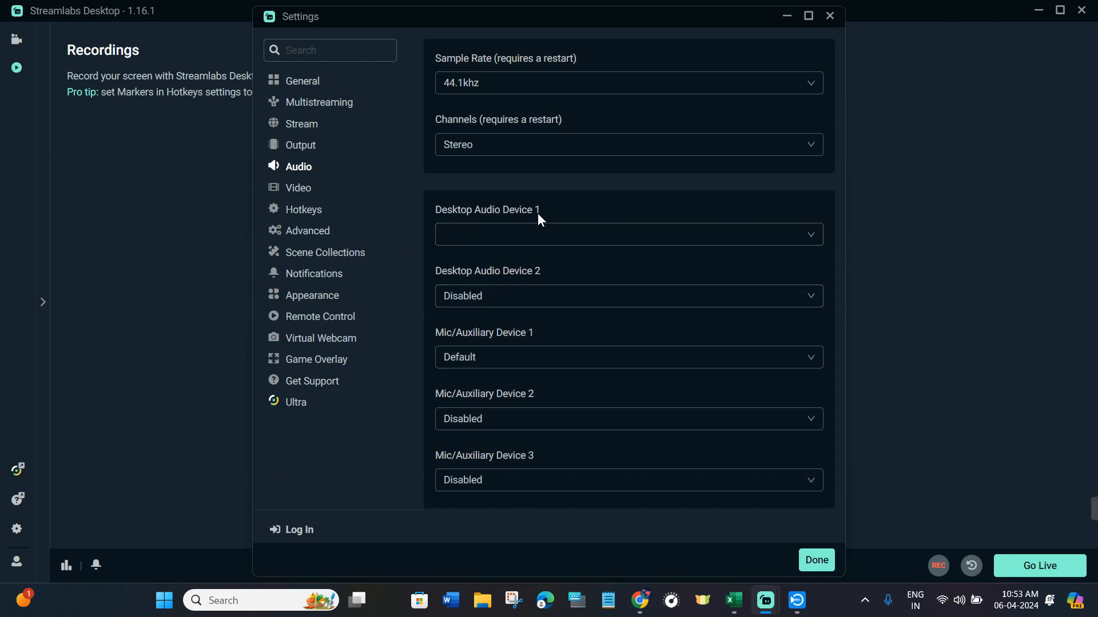
left_click(627, 233)
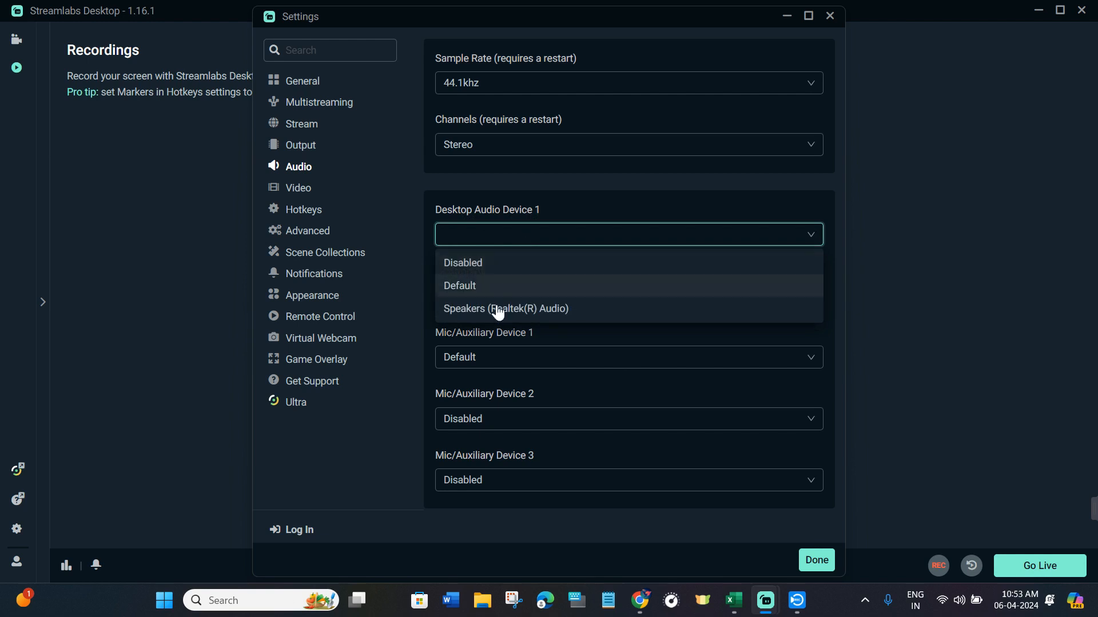
left_click(505, 309)
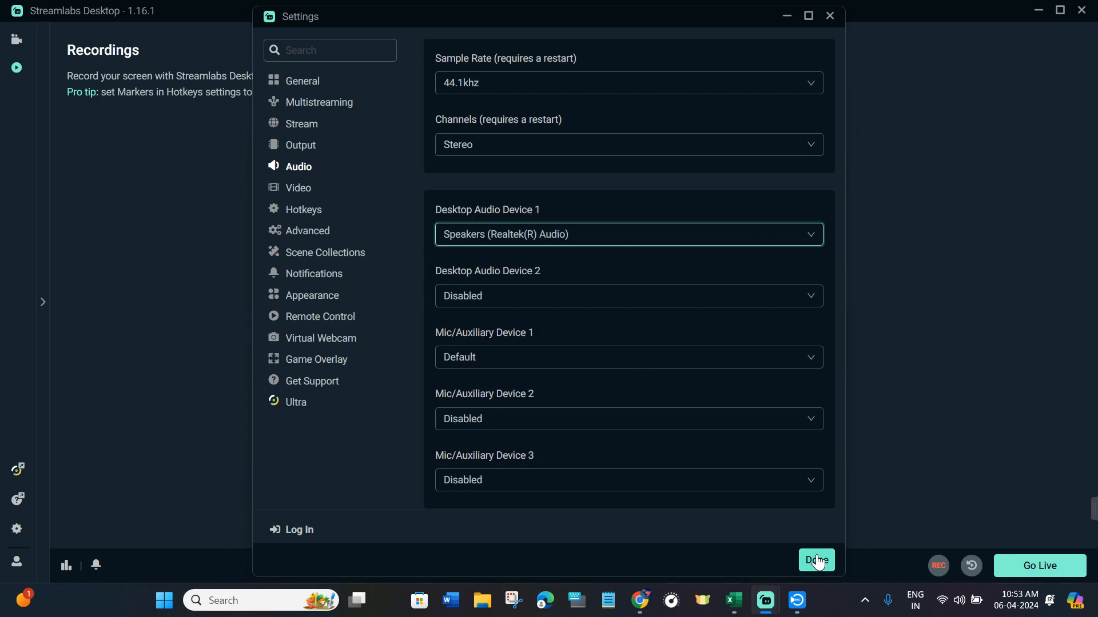
mouse_move(412, 315)
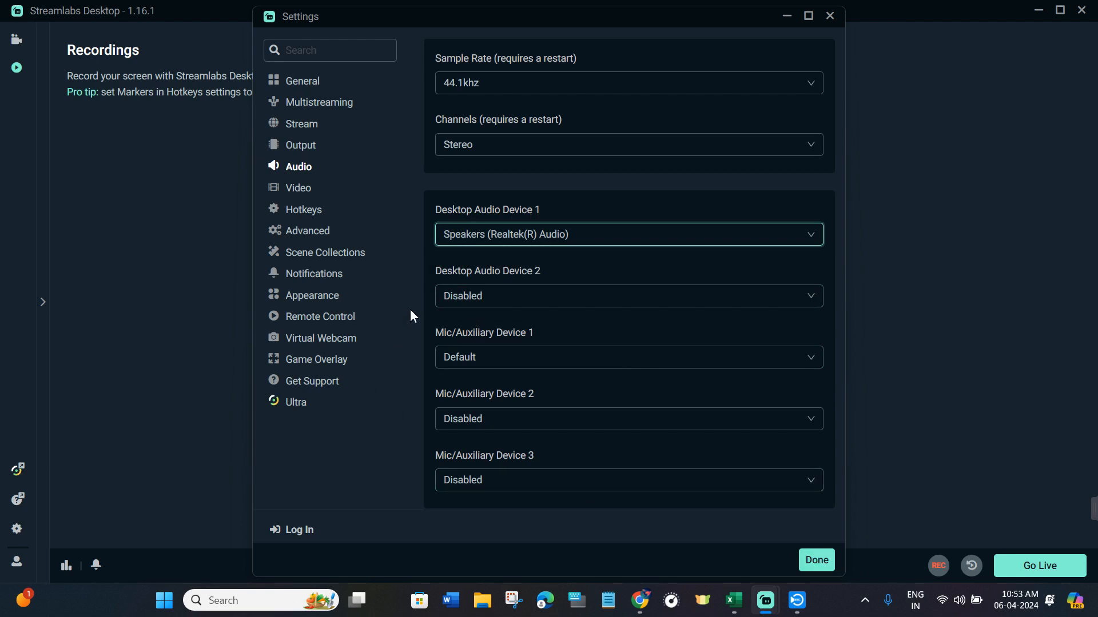
mouse_move(579, 253)
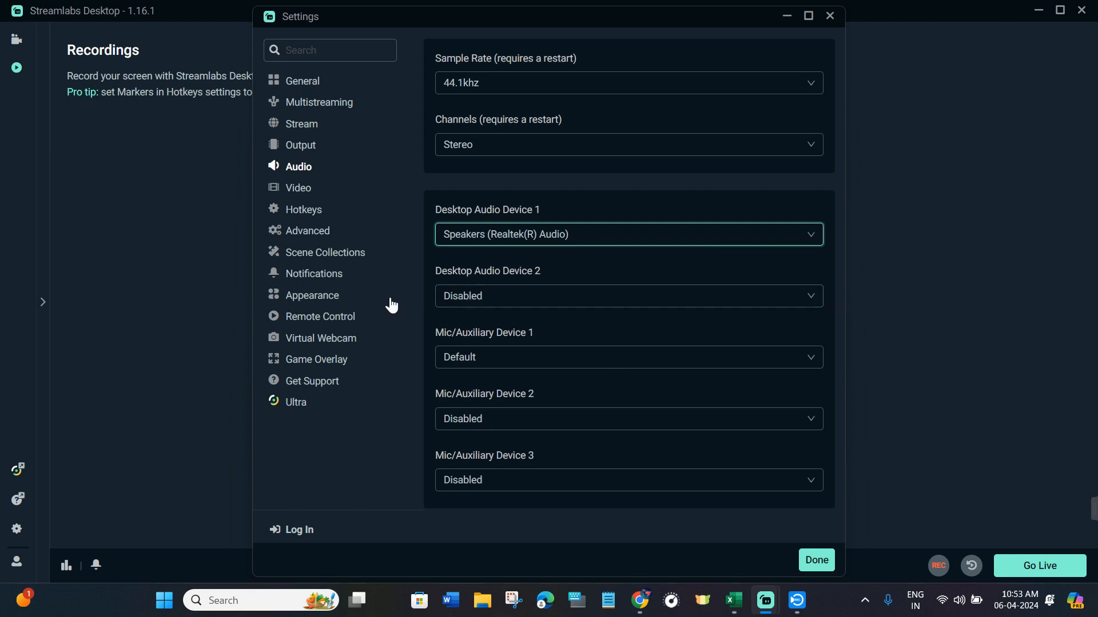
mouse_move(396, 295)
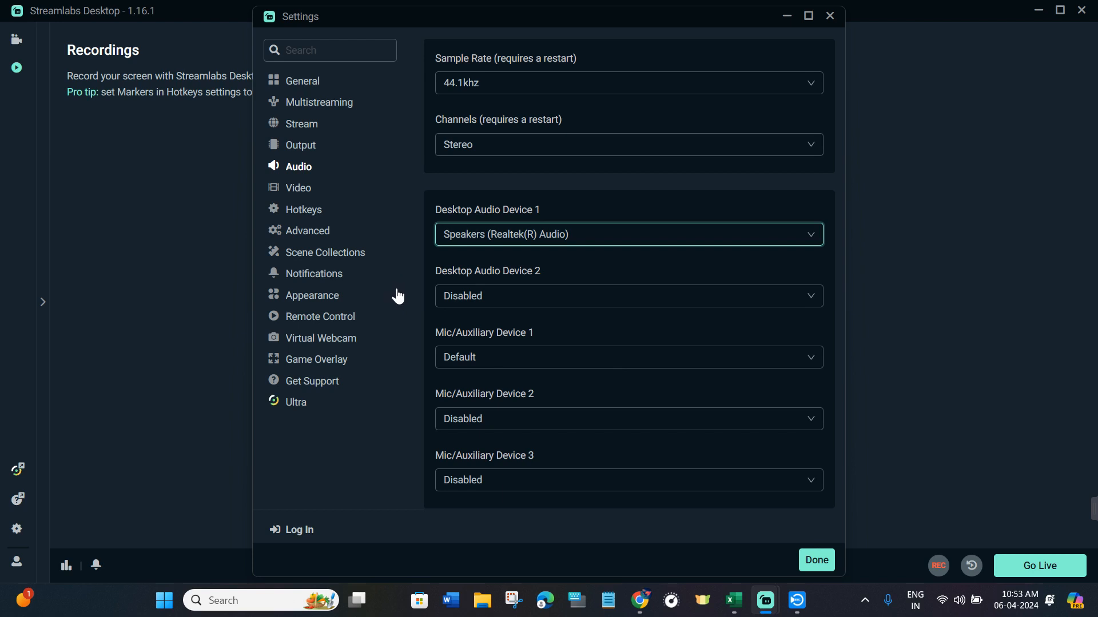